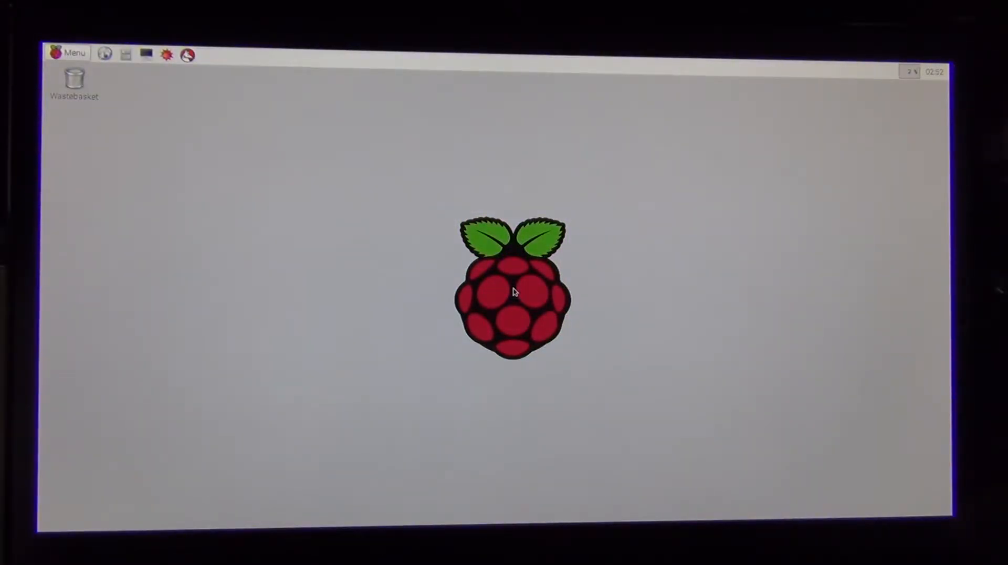
pyautogui.moveTo(891, 121)
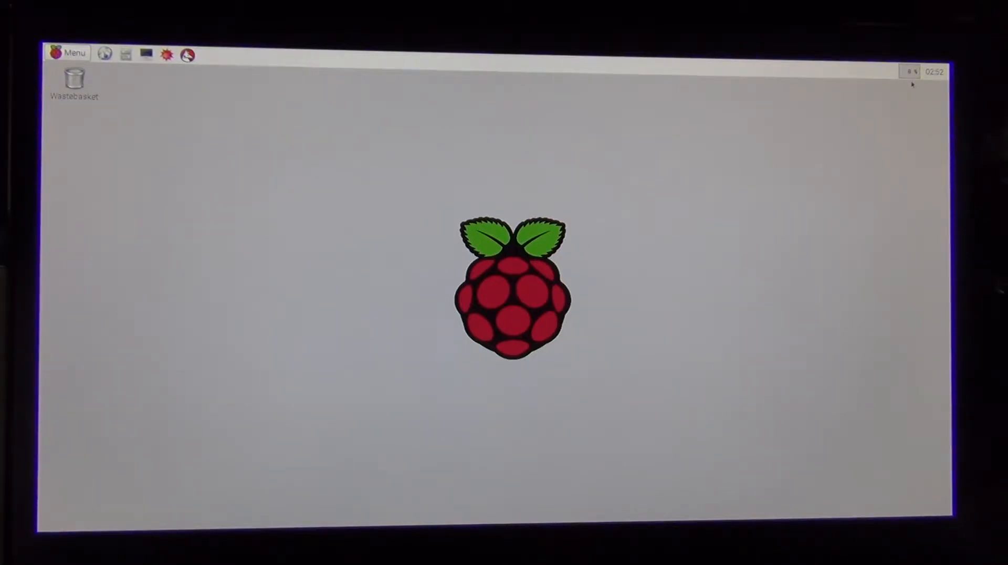
pyautogui.moveTo(410, 226)
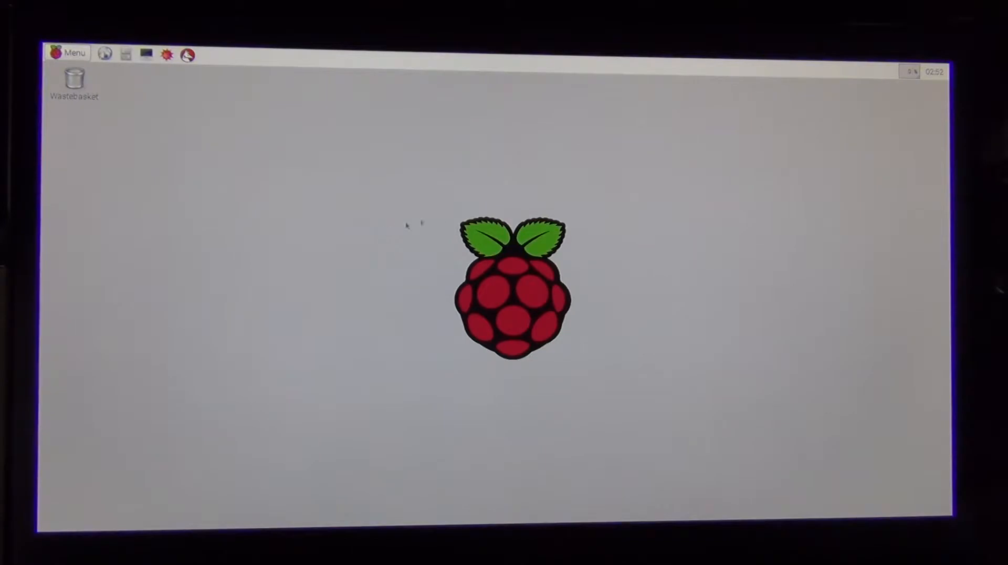
pyautogui.moveTo(775, 136)
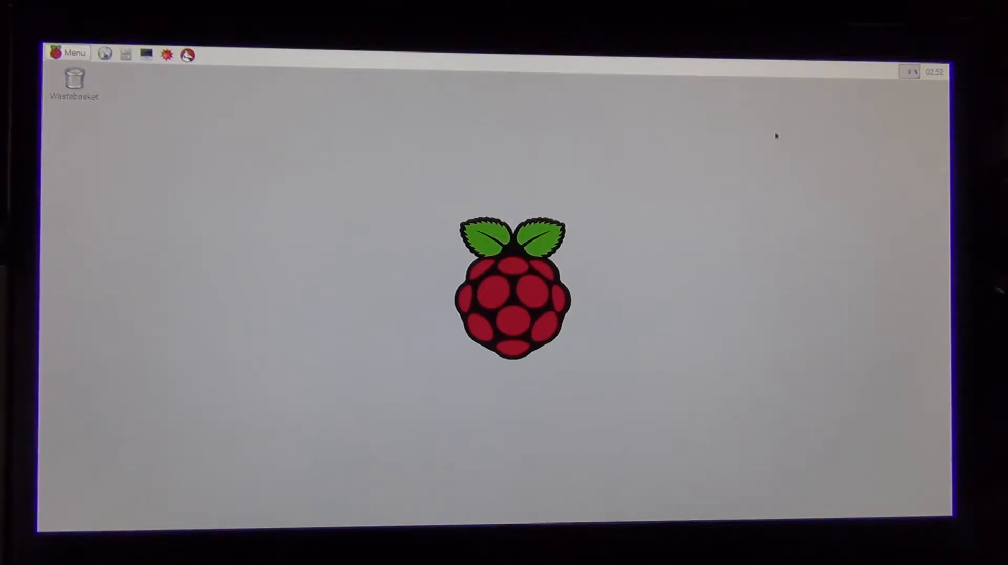
pyautogui.moveTo(379, 211)
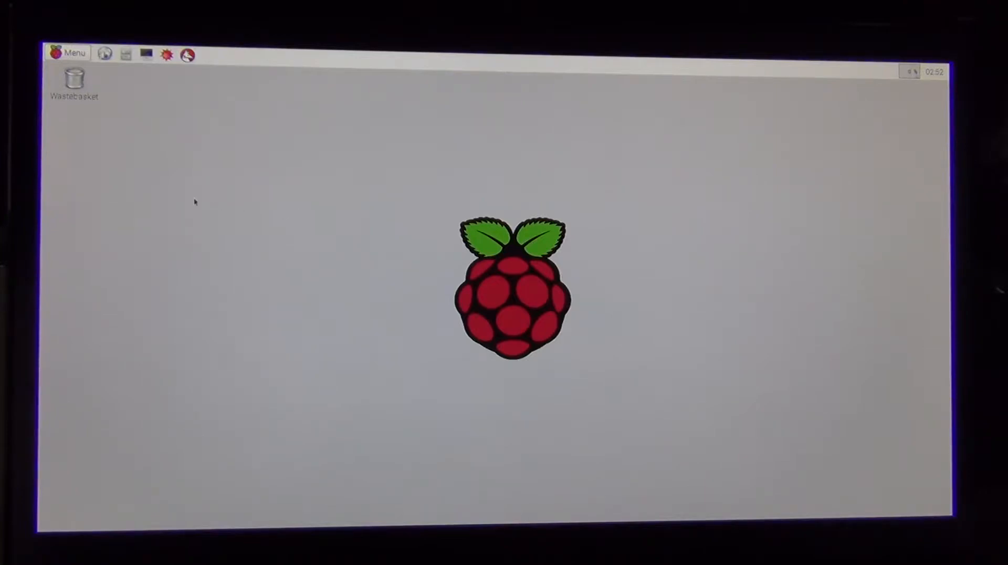
pyautogui.moveTo(121, 152)
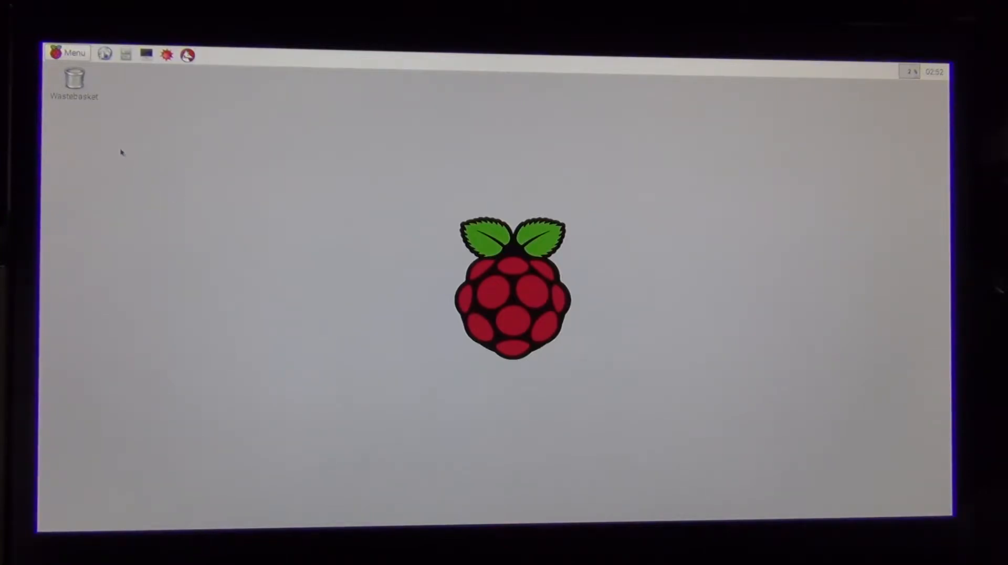
pyautogui.moveTo(123, 97)
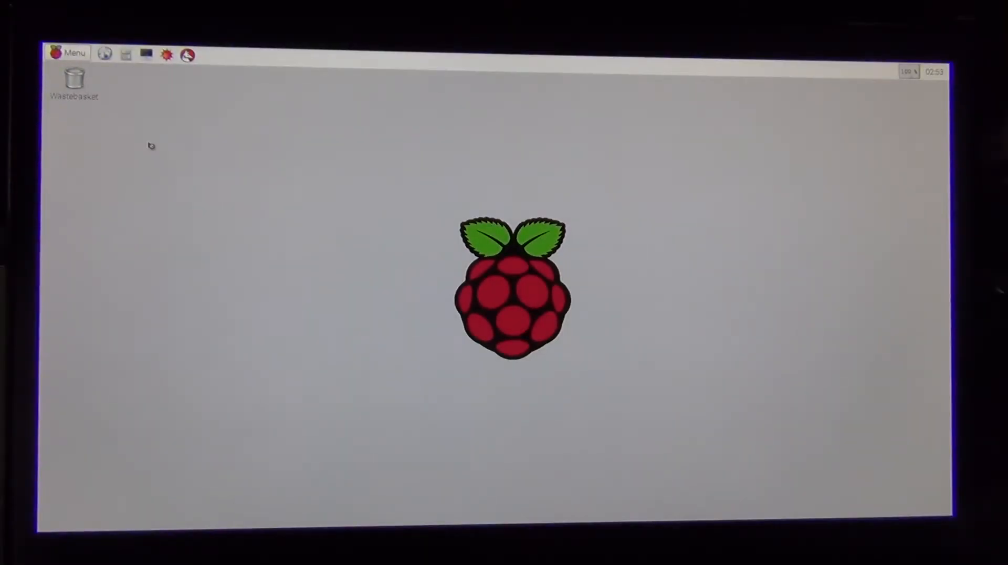
# Step: Launch the Epiphany web browser from the taskbar launcher
pyautogui.click(106, 54)
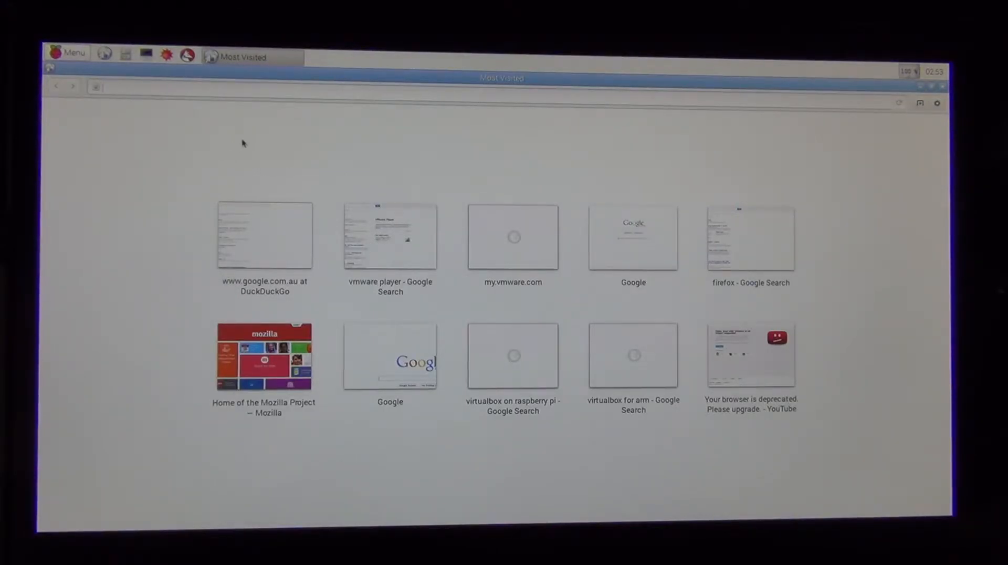
pyautogui.moveTo(694, 163)
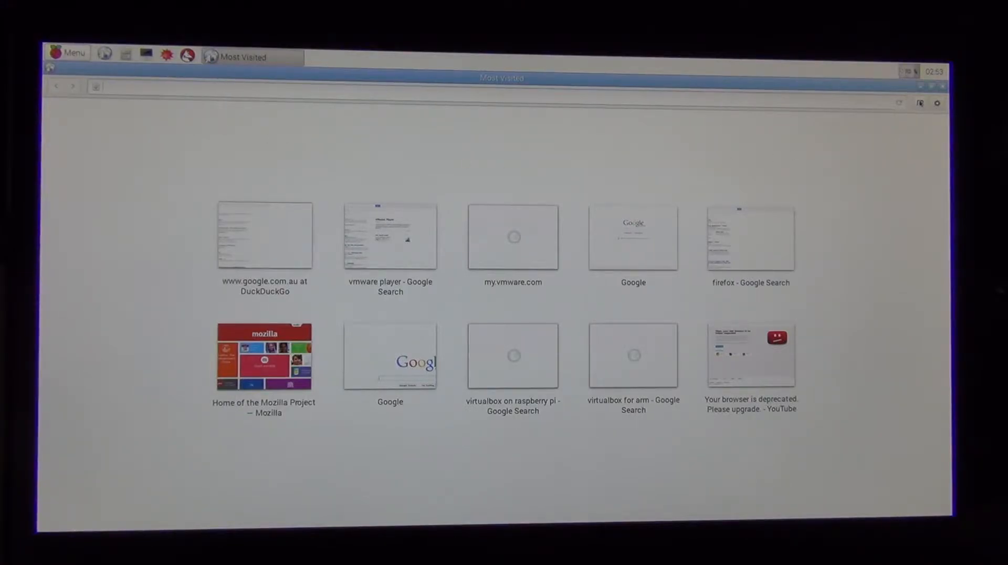
pyautogui.moveTo(851, 112)
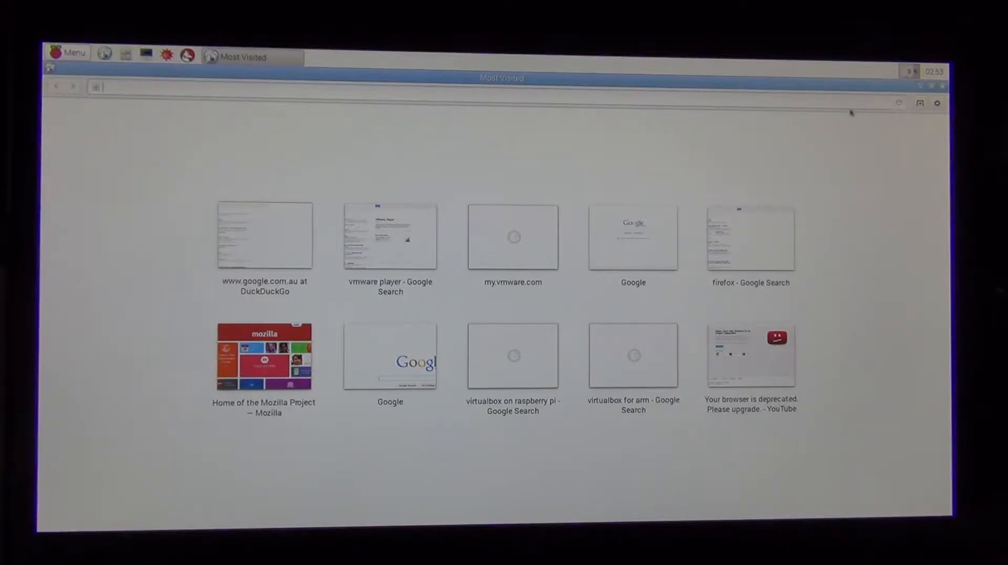
pyautogui.moveTo(852, 134)
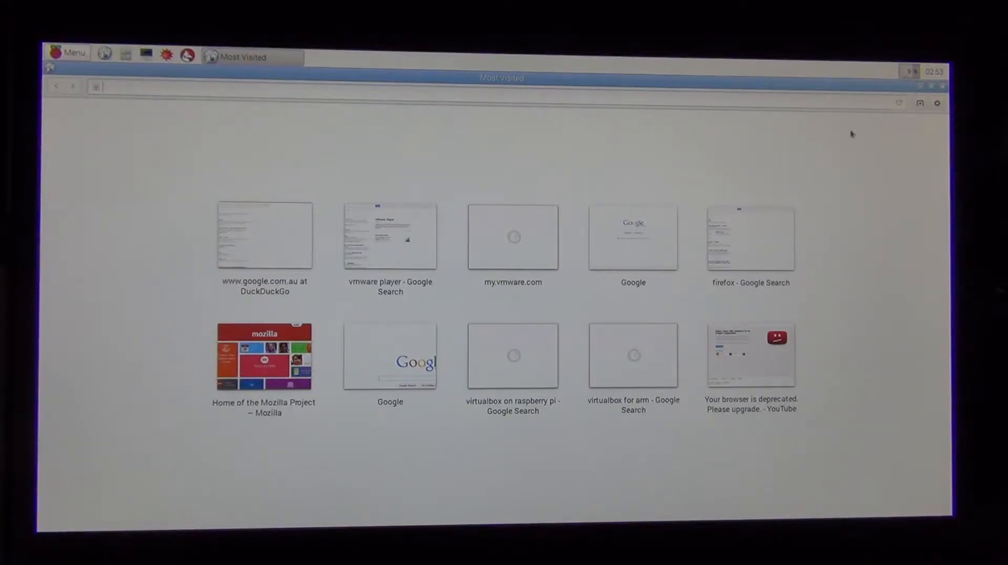
pyautogui.moveTo(121, 138)
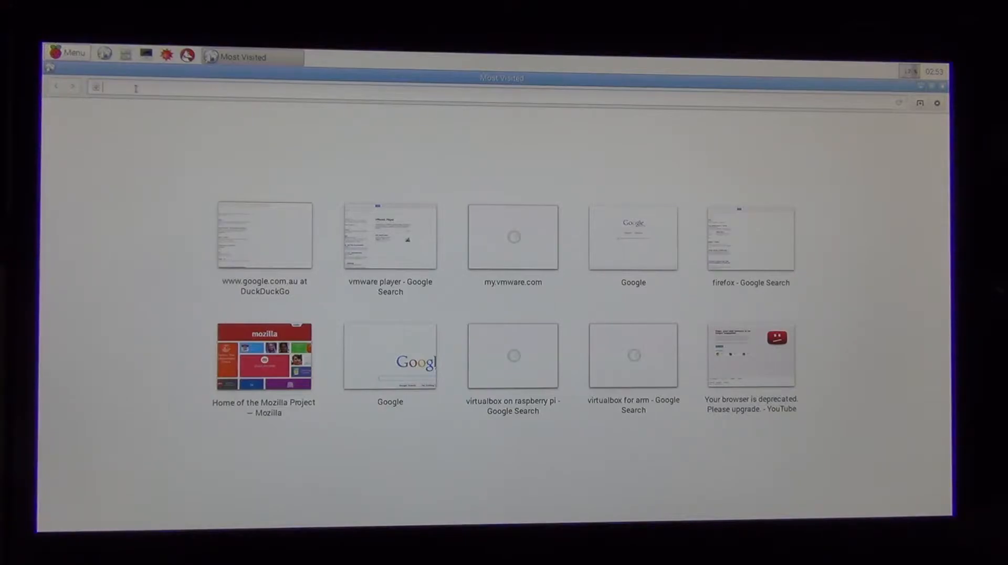
# Step: Enter the google.com address to load the Google Australia home page
pyautogui.write('http://www.google')
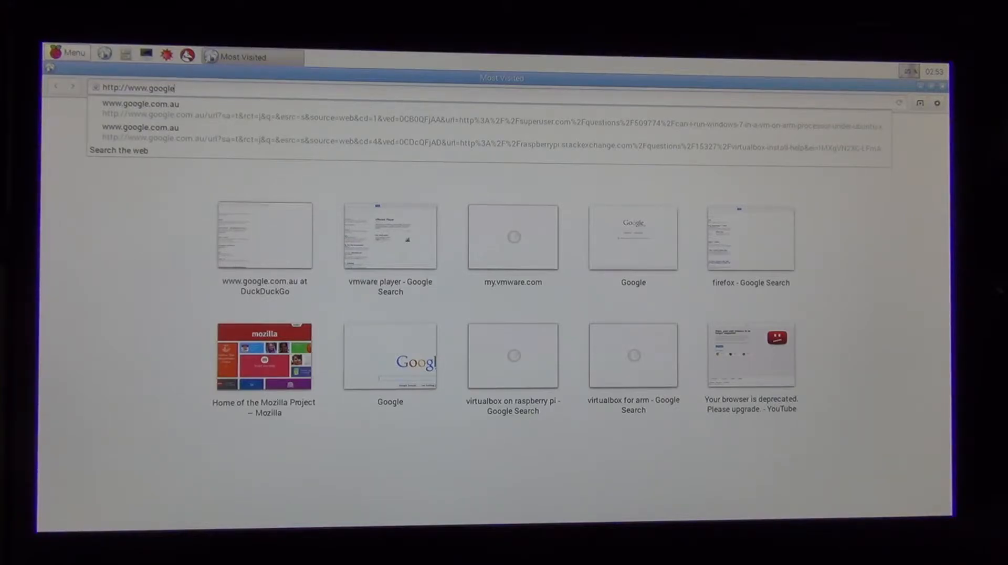
pyautogui.write('.com.au/?gws_rd=ssl')
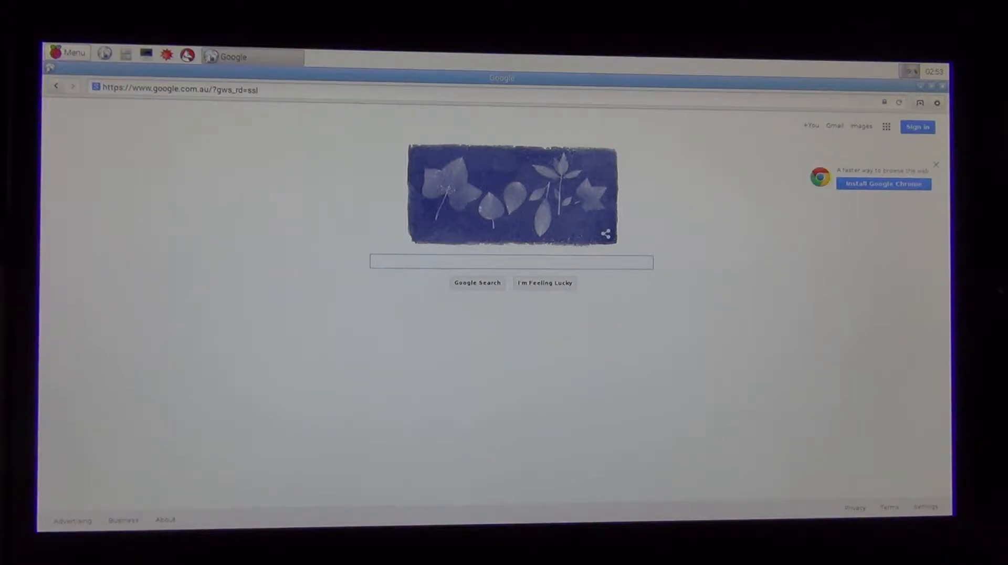
pyautogui.click(511, 262)
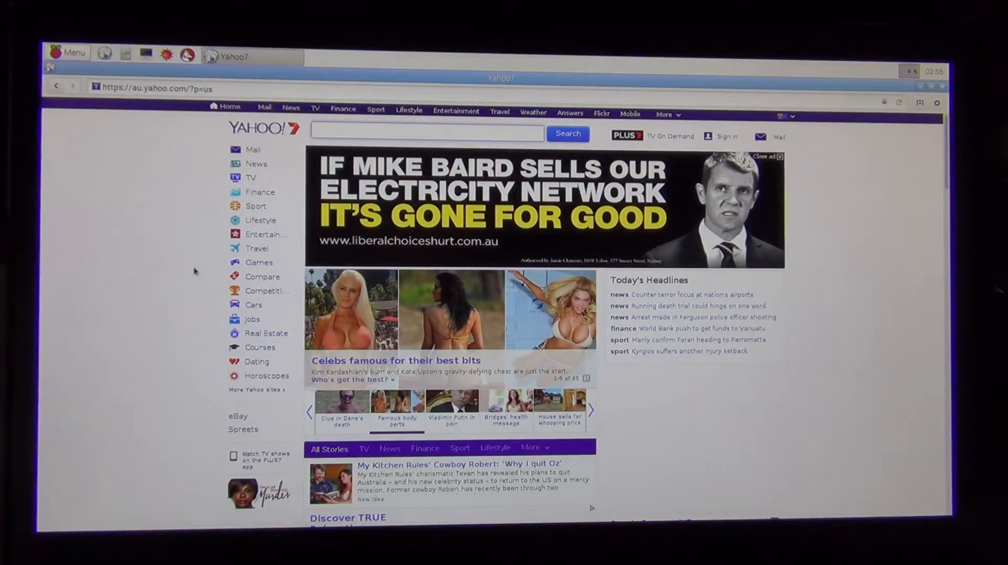
# Step: Open YouTube's What to Watch page with its recommended video rows
pyautogui.click(173, 88)
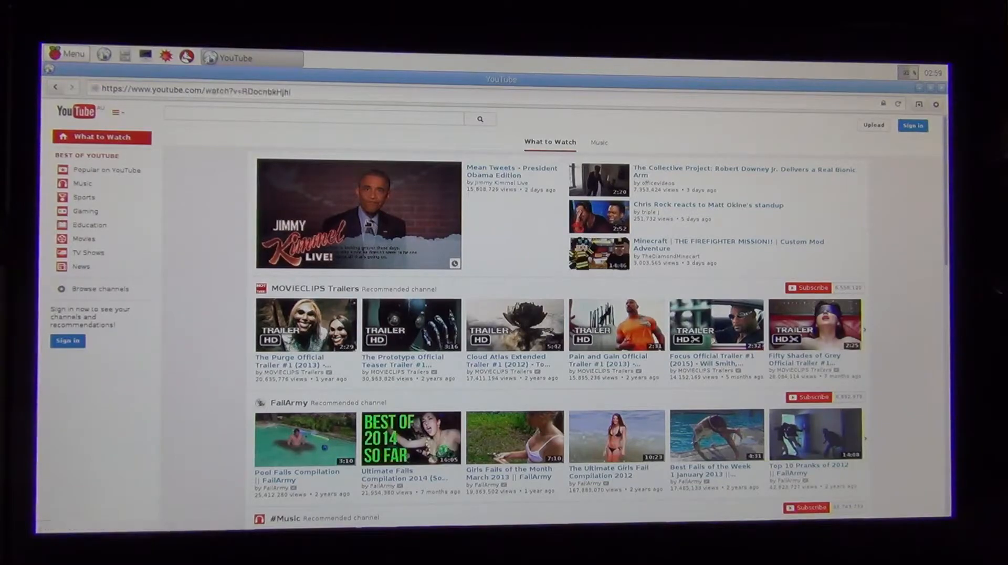
# Step: Open the Jimmy Kimmel 'Mean Tweets – President Obama Edition' video from YouTube's home page
pyautogui.click(358, 215)
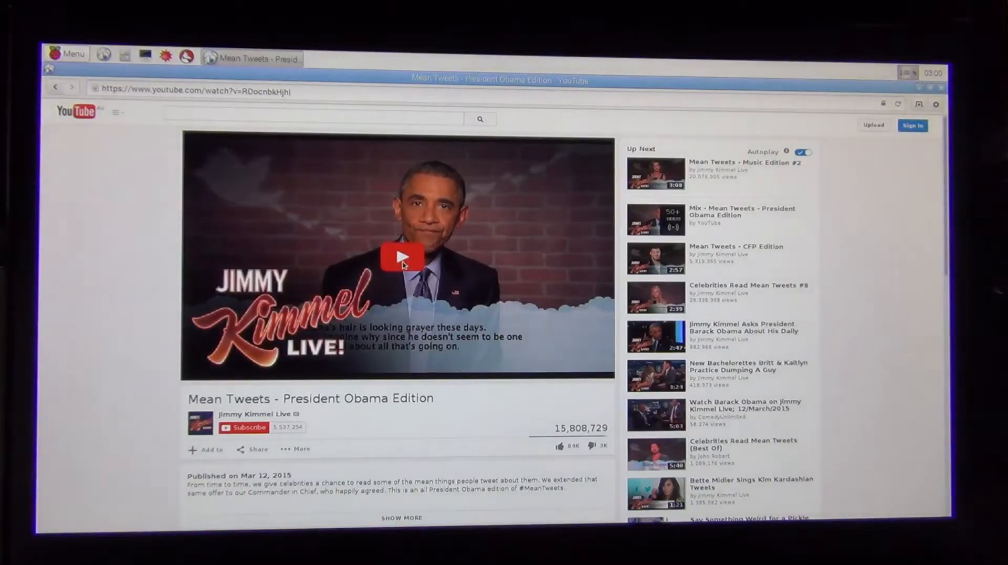
# Step: Start playback of the Mean Tweets – President Obama Edition video
pyautogui.click(399, 269)
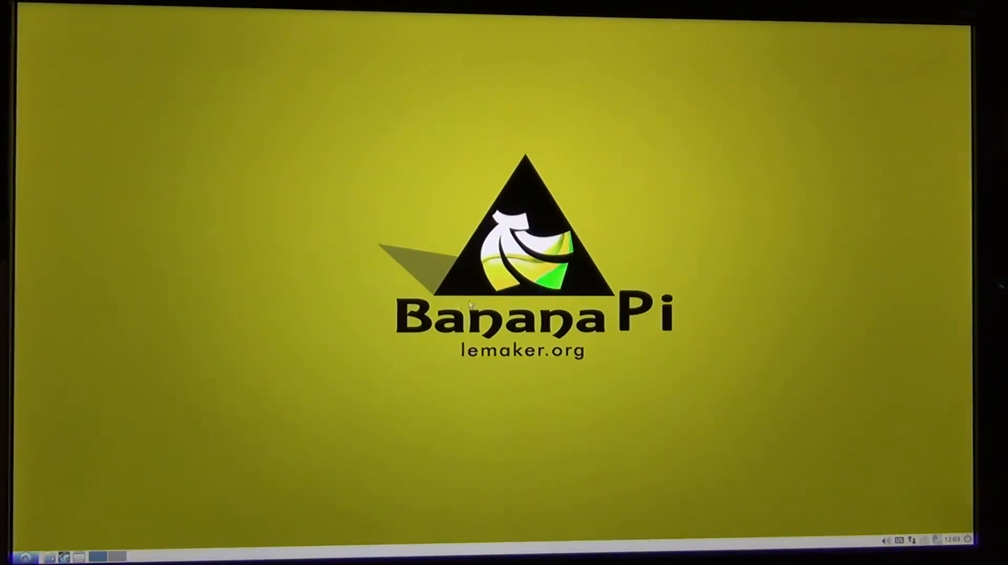
pyautogui.moveTo(150, 451)
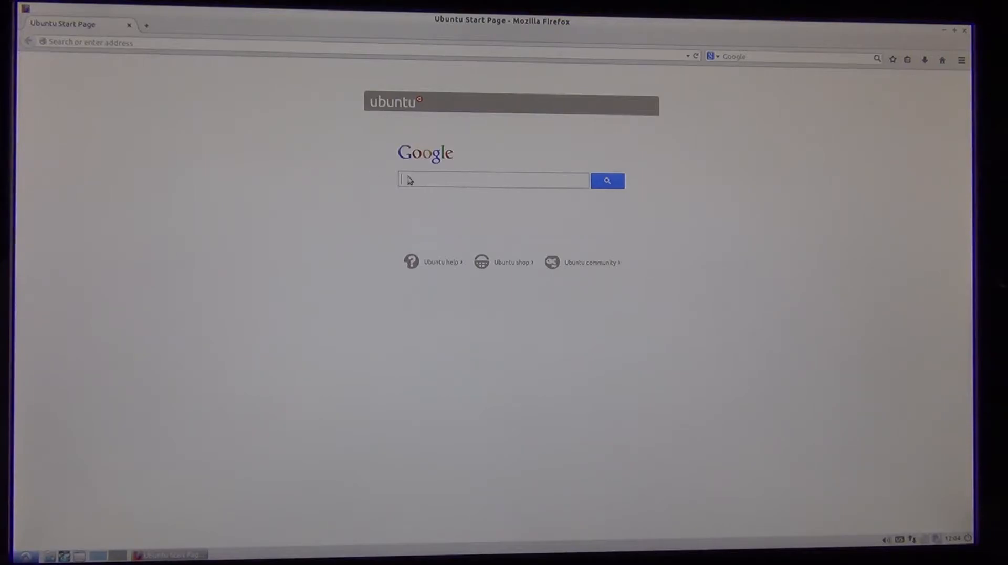
pyautogui.moveTo(304, 48)
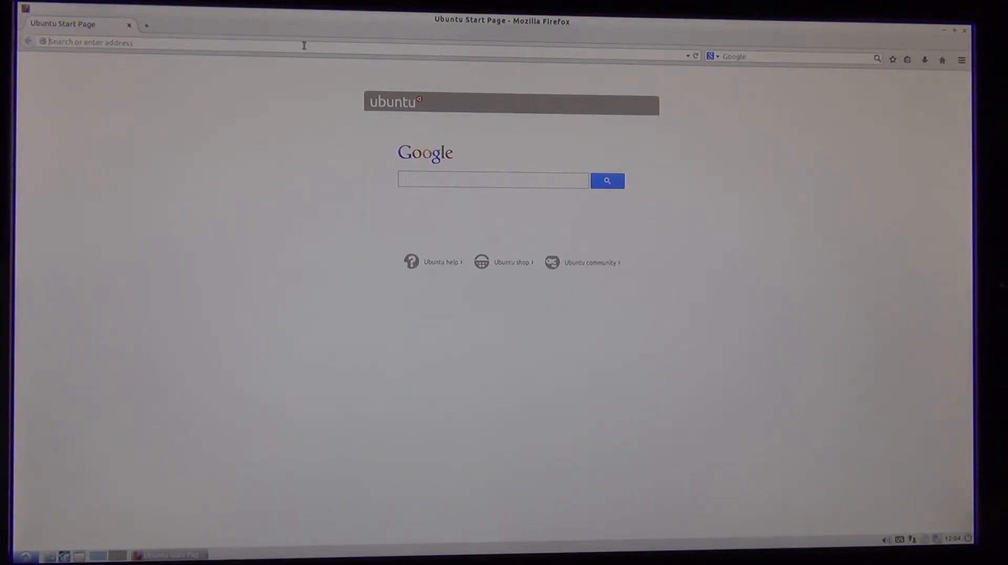
pyautogui.write('www.google.com.au/?gws_rd=ssl')
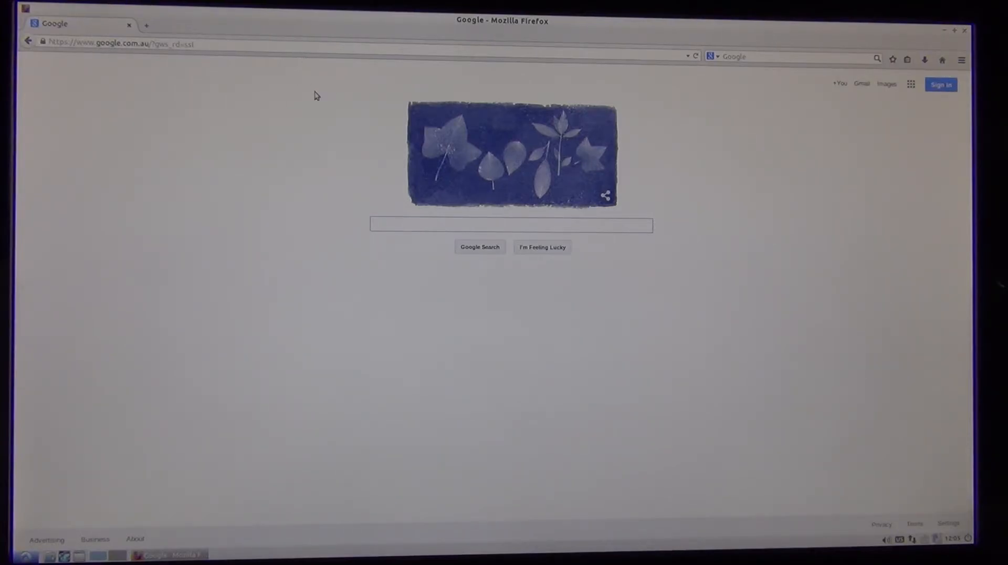
pyautogui.click(510, 225)
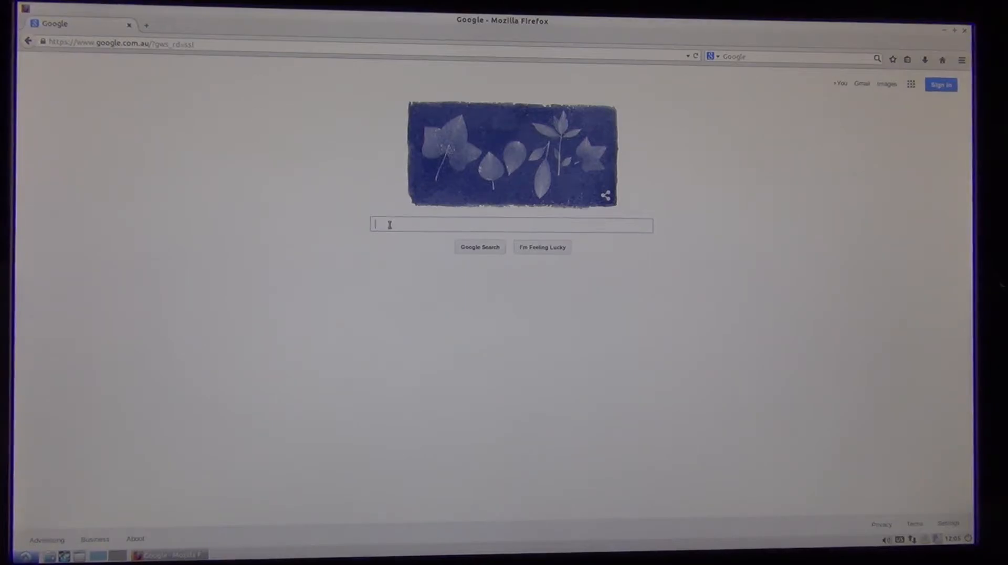
pyautogui.write('youtube cats')
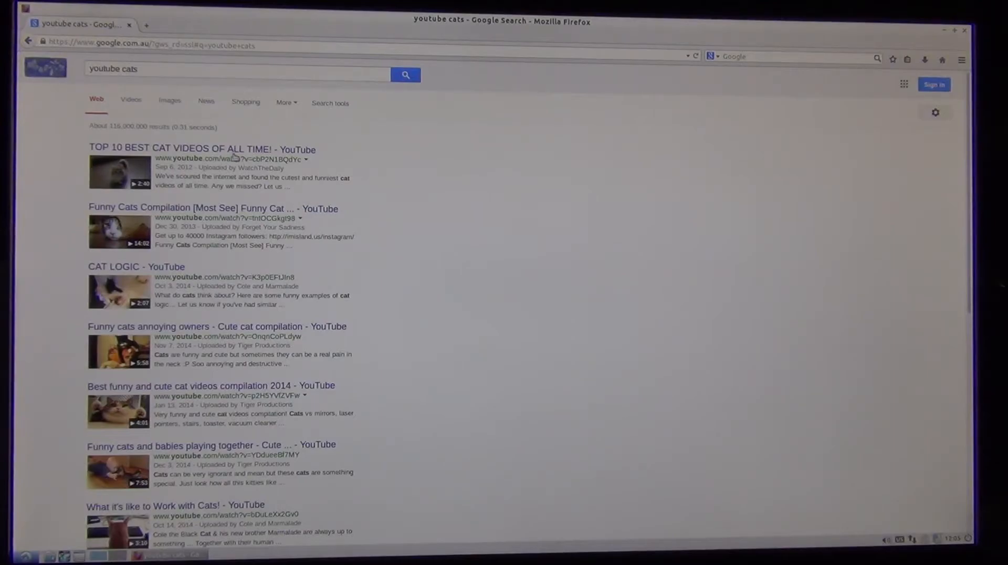
pyautogui.click(202, 149)
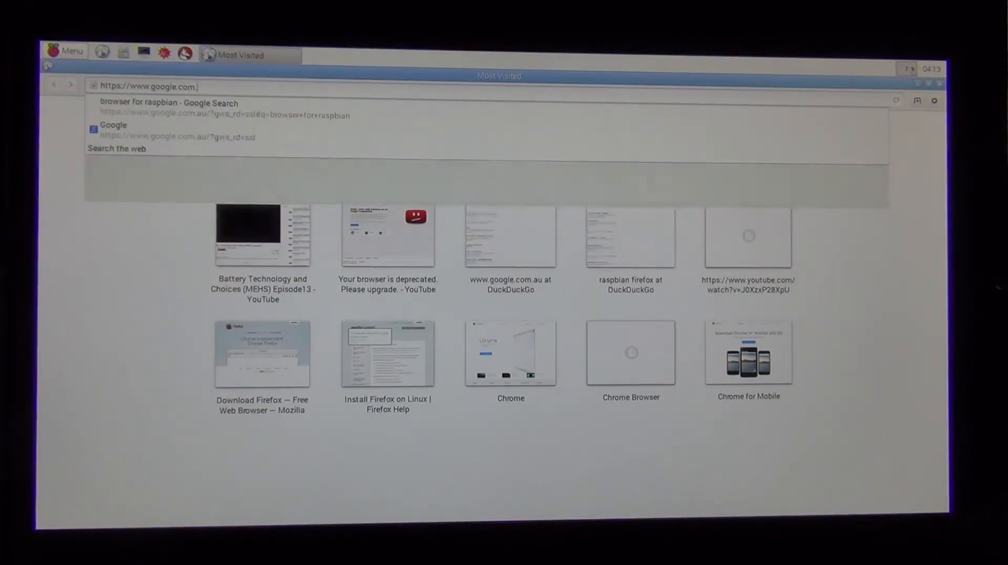
# Step: Load the Google home page and search for 'youtube cats'
pyautogui.click(112, 125)
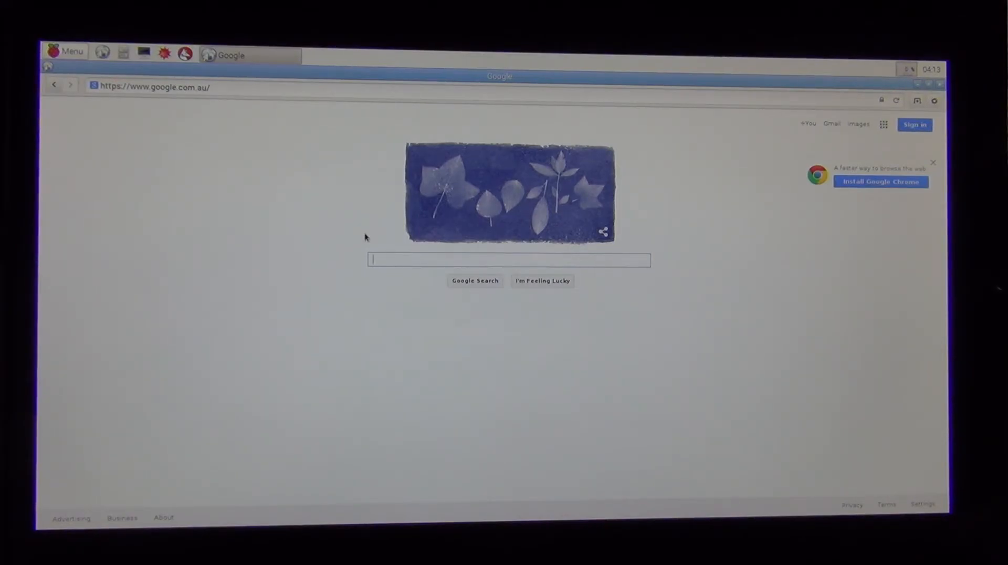
pyautogui.write('youtube cats')
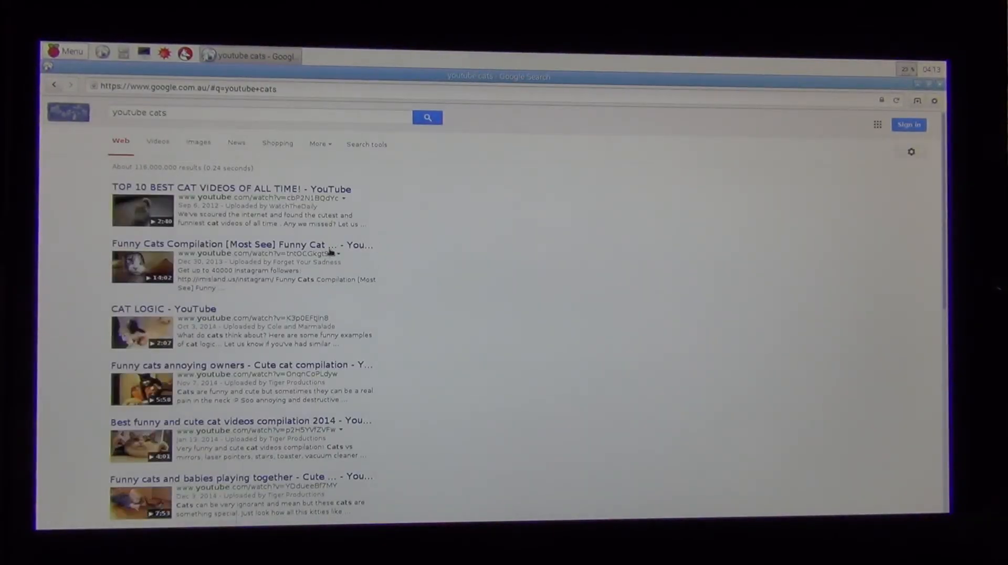
# Step: Open the TOP 10 BEST CAT VIDEOS OF ALL TIME! result and start it playing
pyautogui.click(231, 189)
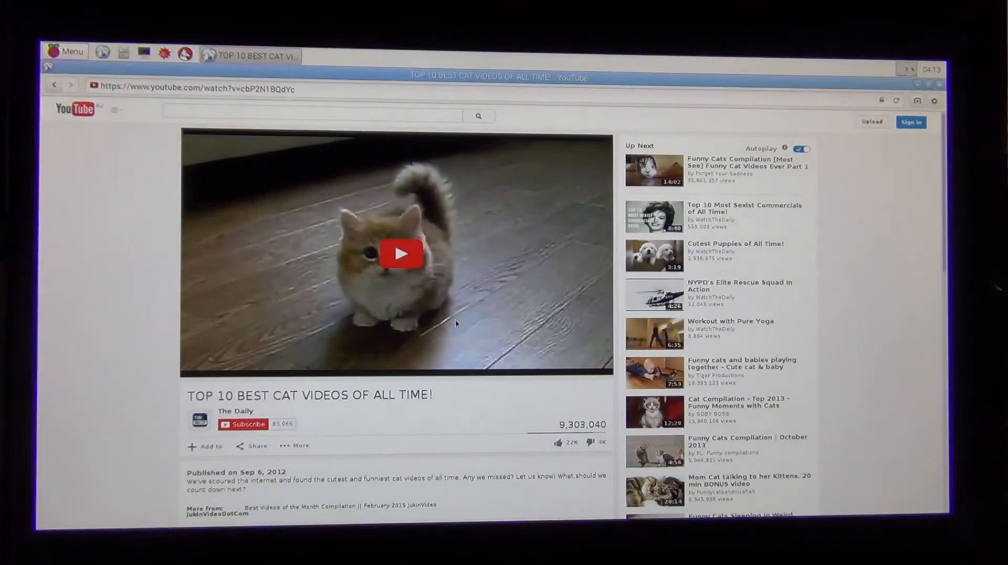
pyautogui.click(402, 254)
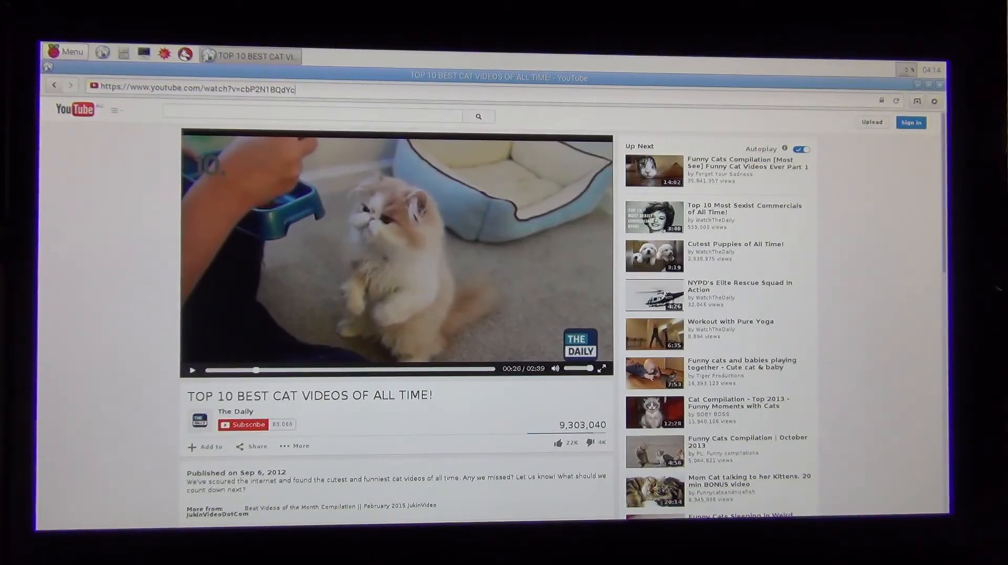
# Step: Begin entering a new 'www' web address in the browser's address bar
pyautogui.click(193, 86)
pyautogui.write('http://')
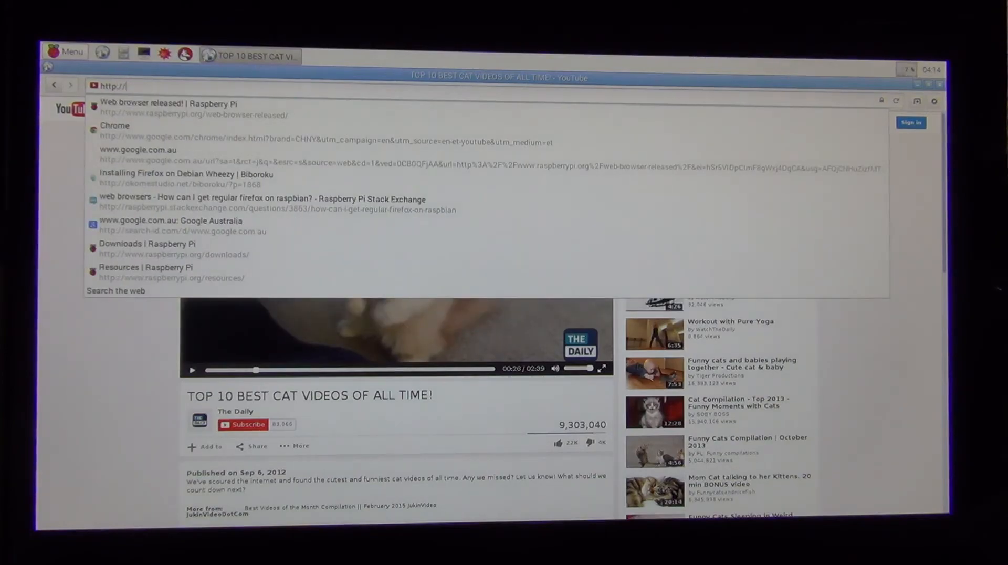
pyautogui.write('www')
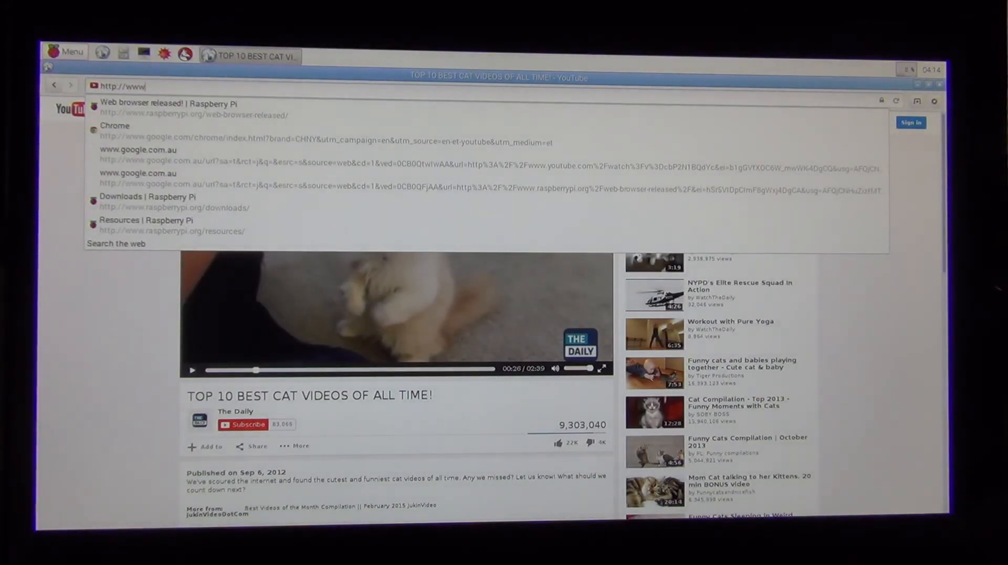